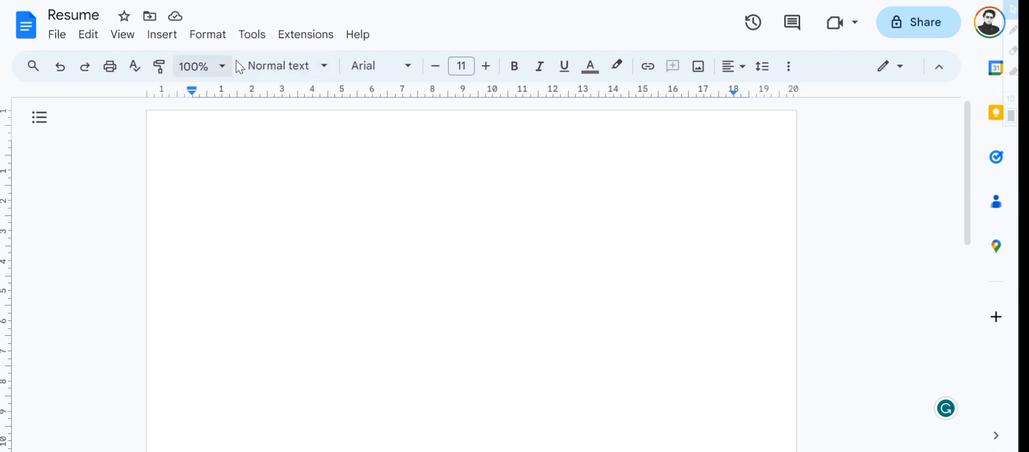
pyautogui.moveTo(171, 154)
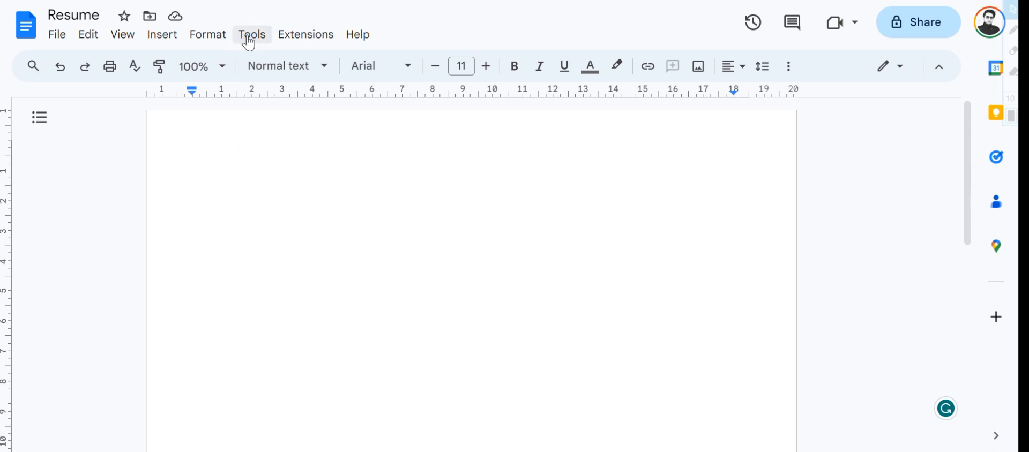
# - Open the Tools menu in the Resume document's menu bar
pyautogui.click(251, 34)
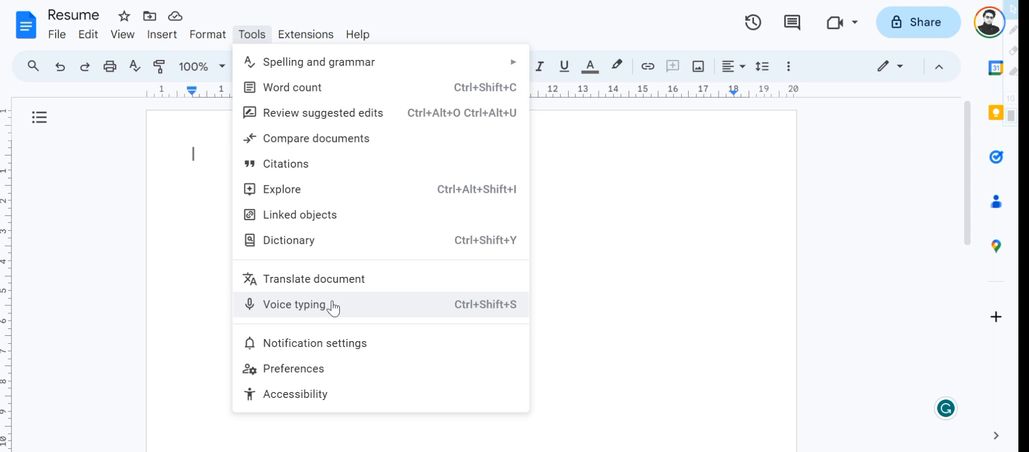
# - Turn on voice typing and start the microphone listening
pyautogui.click(295, 305)
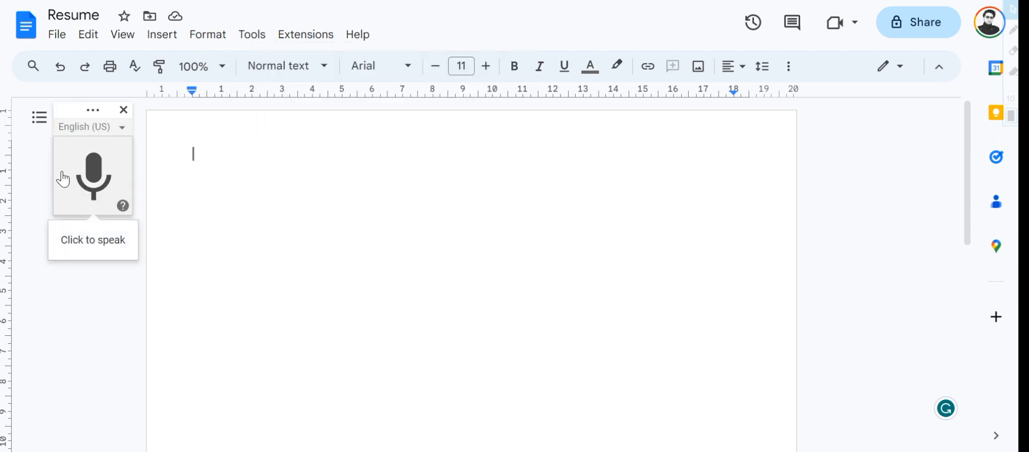
pyautogui.moveTo(99, 177)
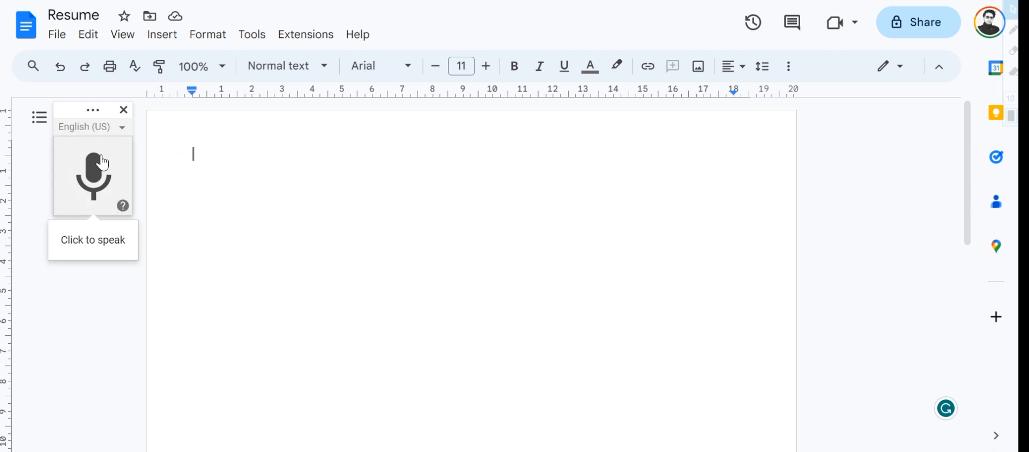
pyautogui.moveTo(113, 161)
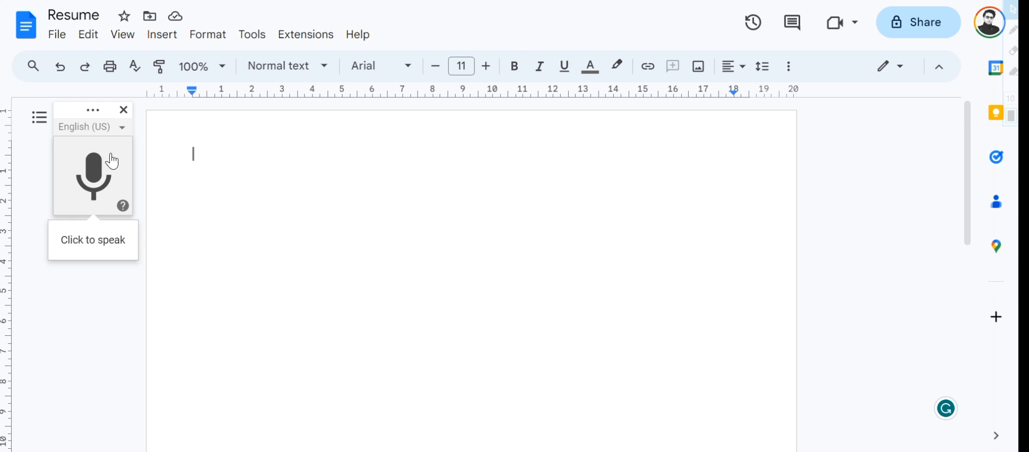
pyautogui.moveTo(105, 172)
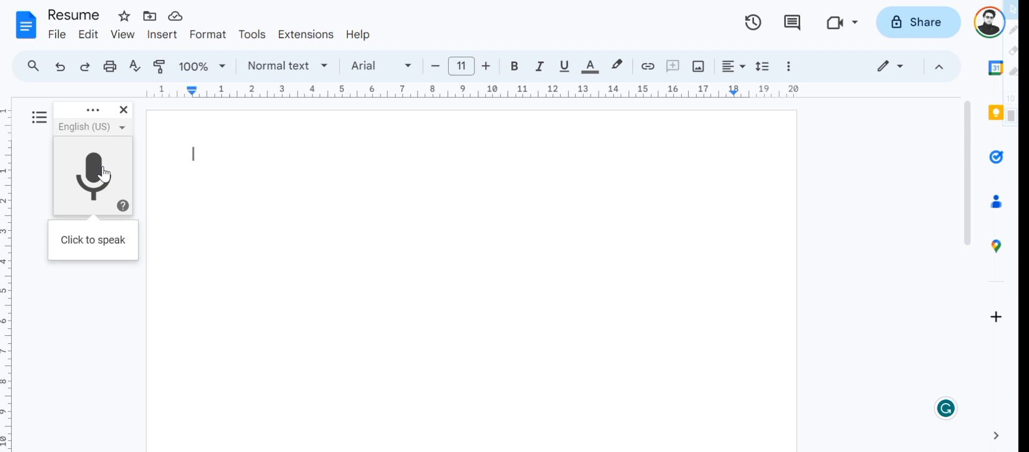
pyautogui.moveTo(109, 170)
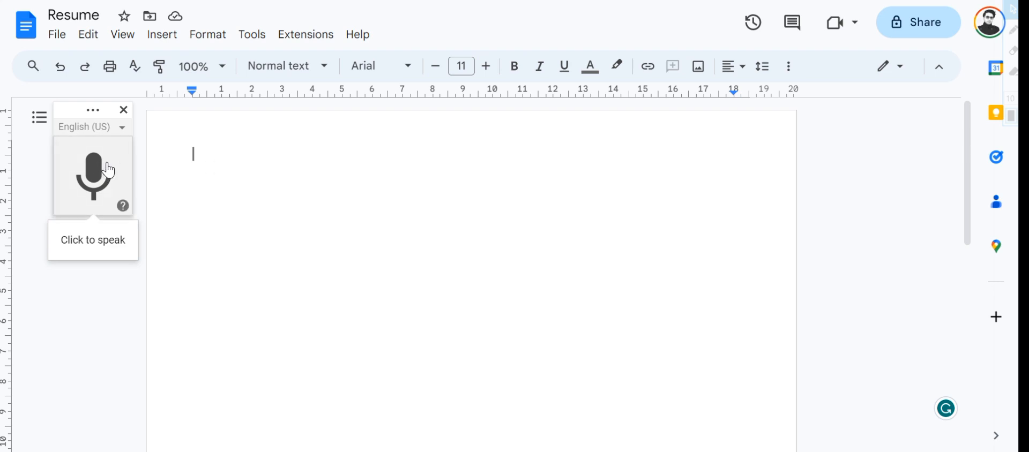
pyautogui.click(93, 176)
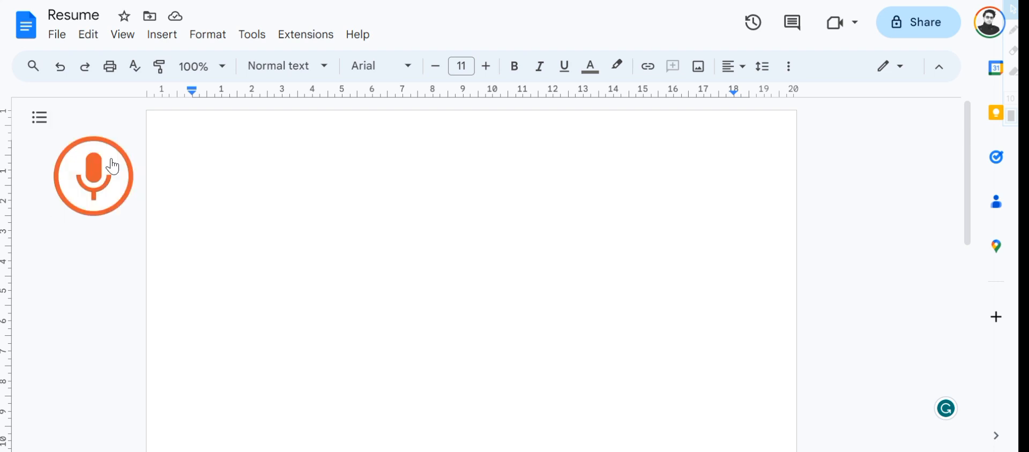
# - Dictate 'This is a test', then restart the microphone for a voice command
pyautogui.click(93, 175)
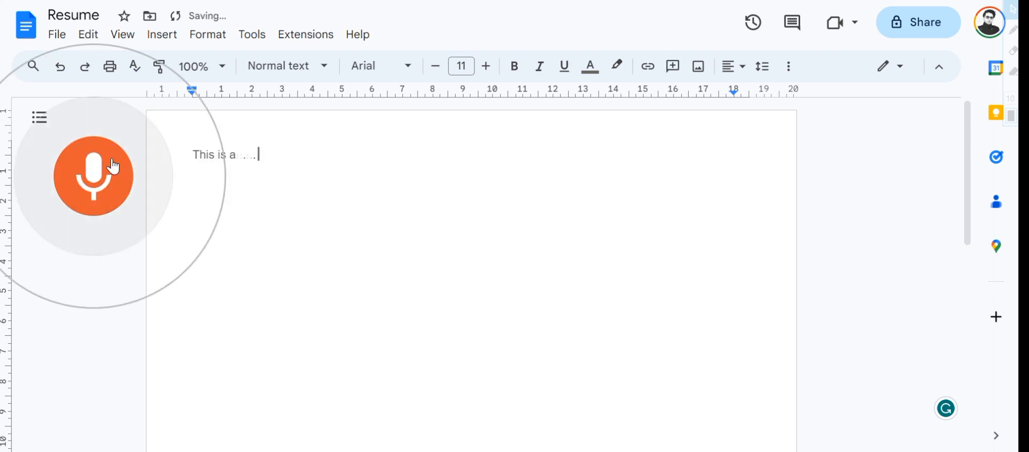
pyautogui.write('test')
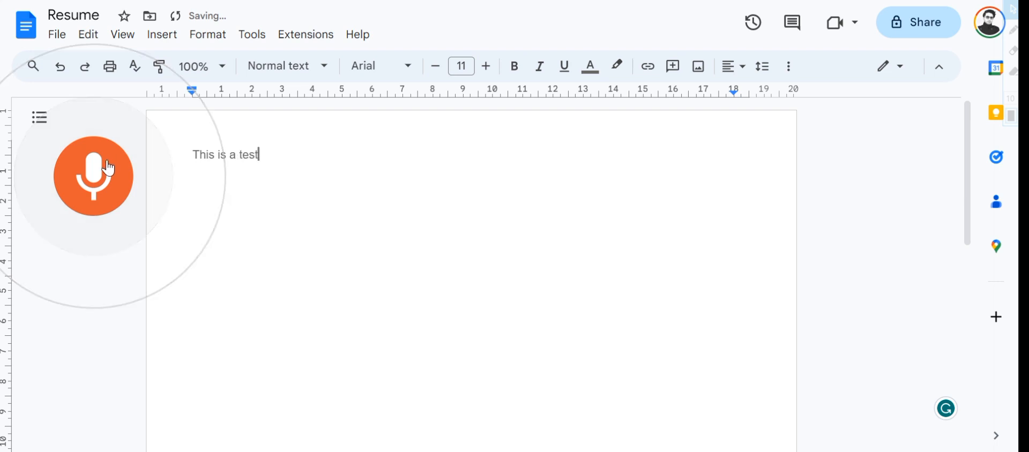
pyautogui.click(93, 176)
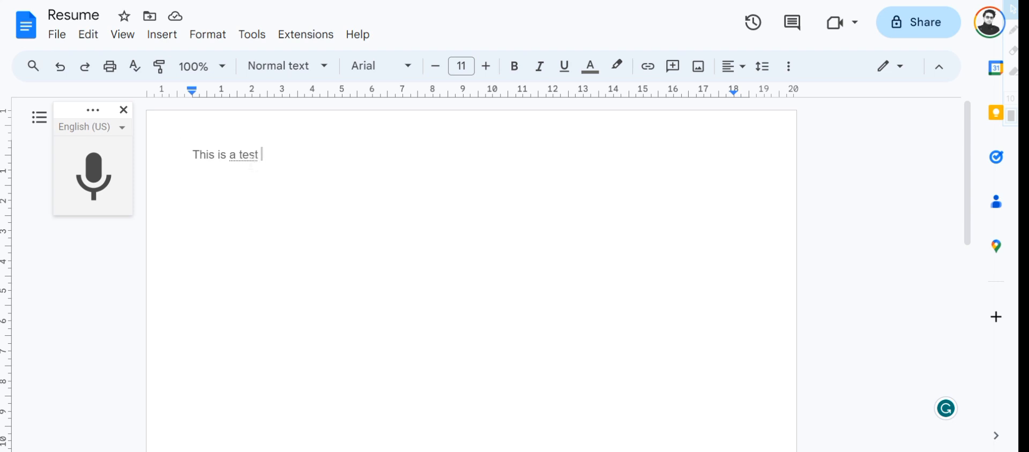
pyautogui.click(93, 175)
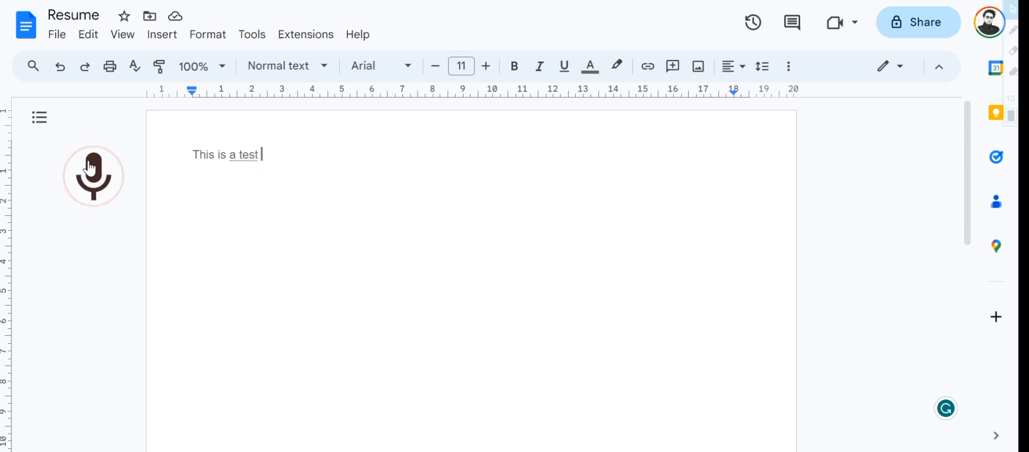
# - Select 'This is a test' by voice and say 'Bold'
pyautogui.click(94, 176)
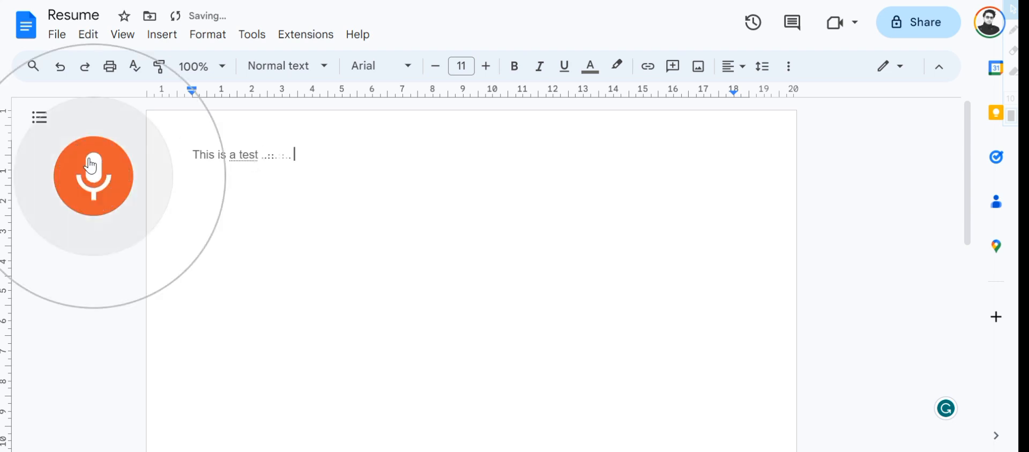
pyautogui.write('Select this is a')
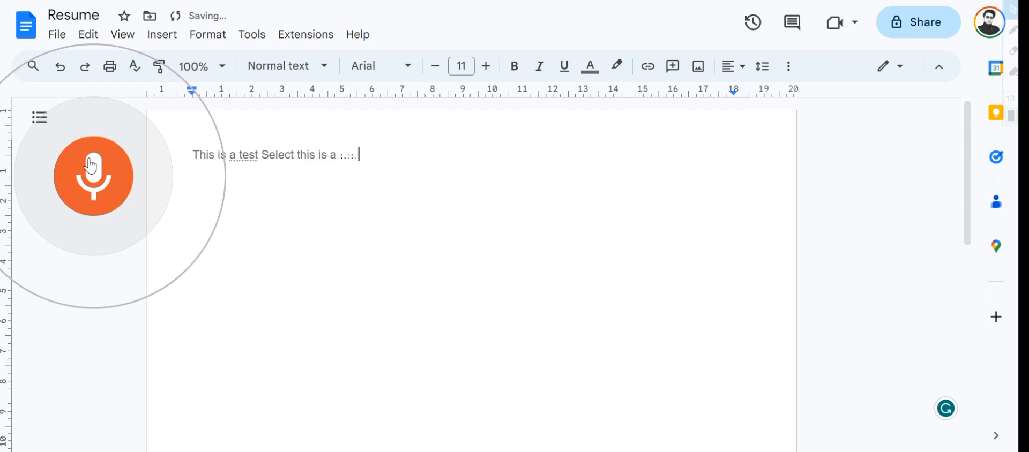
pyautogui.click(94, 175)
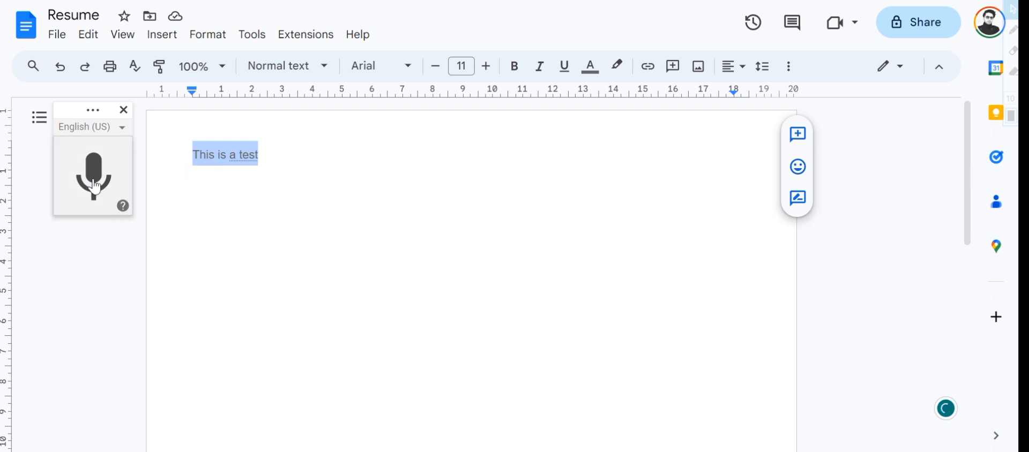
pyautogui.click(93, 176)
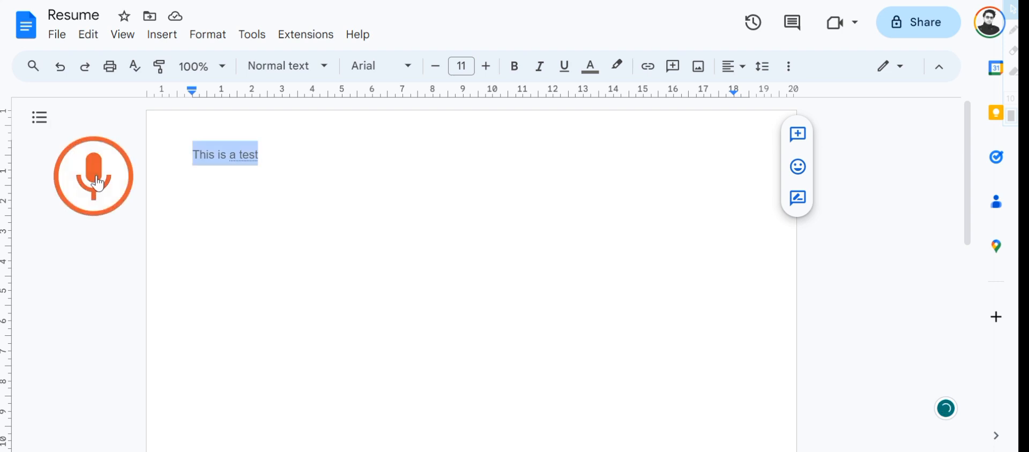
pyautogui.click(94, 176)
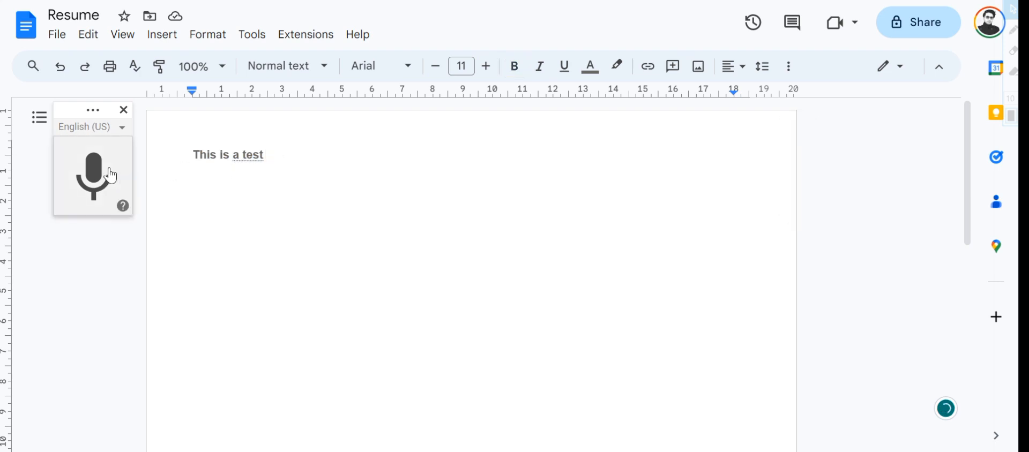
pyautogui.moveTo(115, 171)
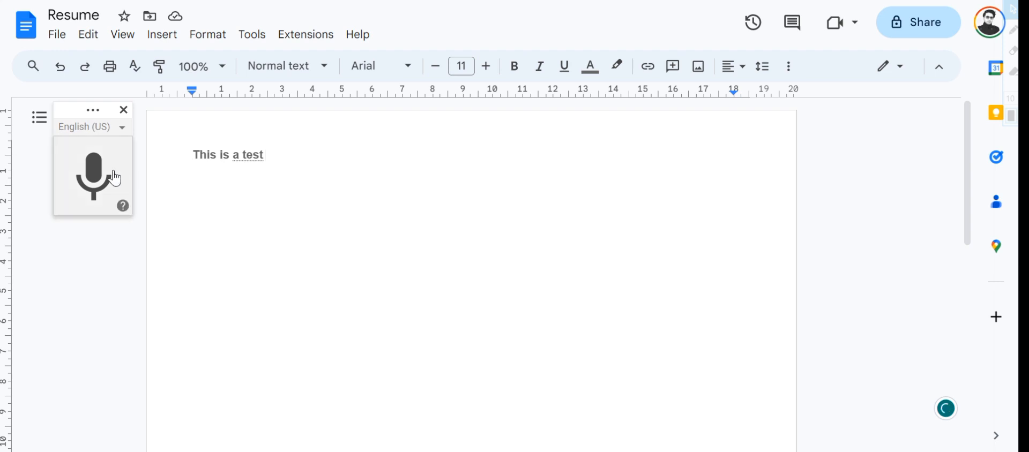
# - Say 'Select this is a test' and 'Apply heading 1', then stop listening
pyautogui.click(93, 176)
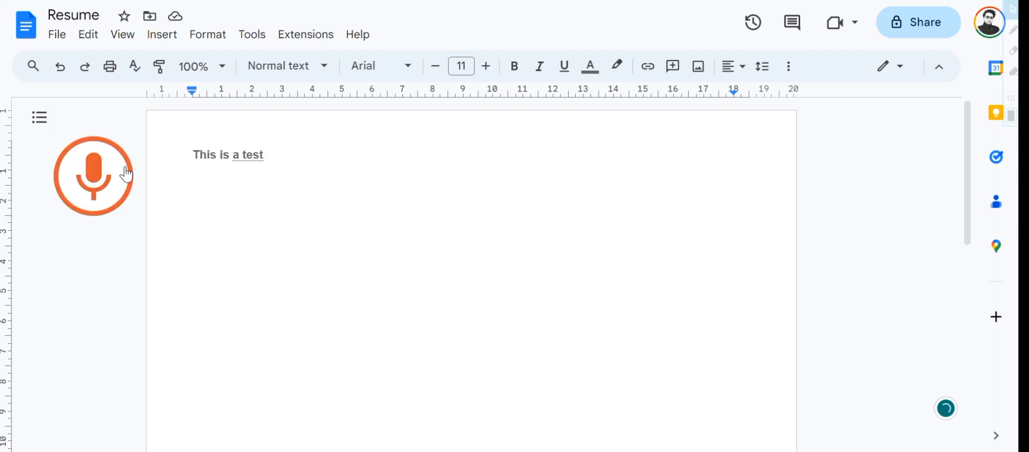
pyautogui.click(93, 176)
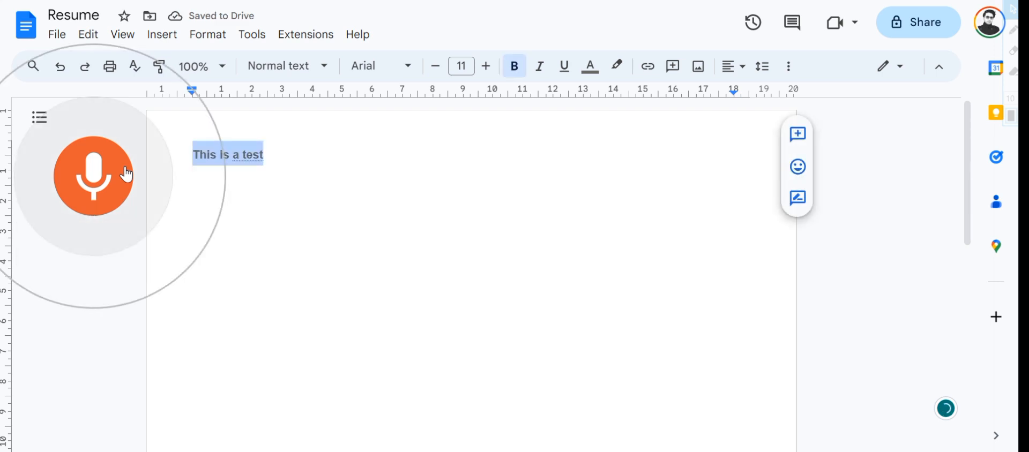
pyautogui.click(278, 65)
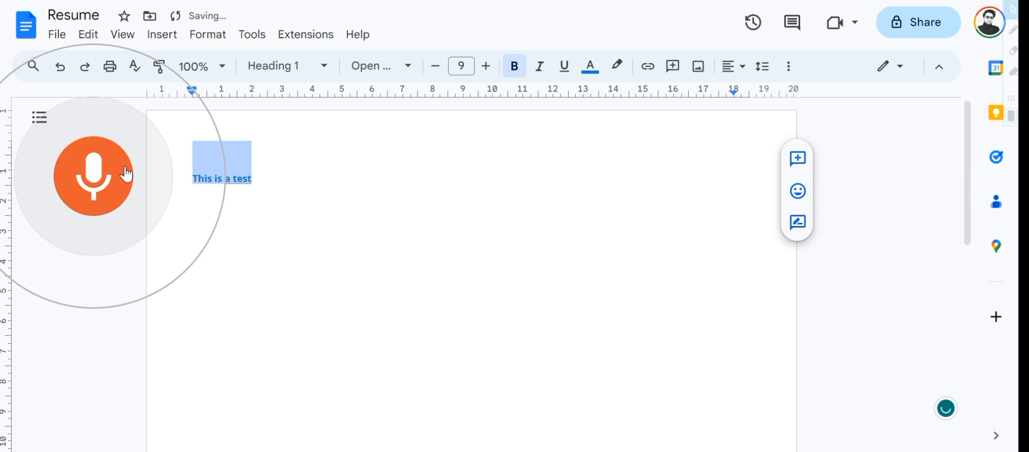
pyautogui.click(94, 179)
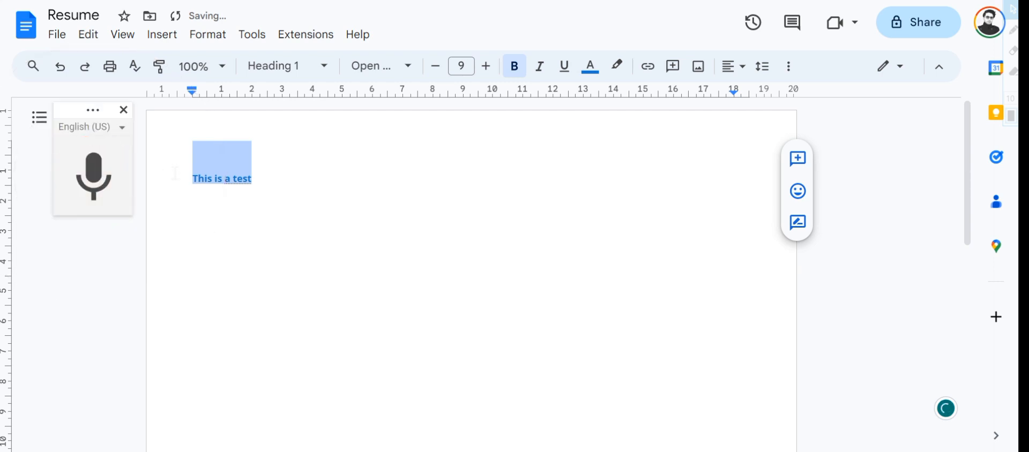